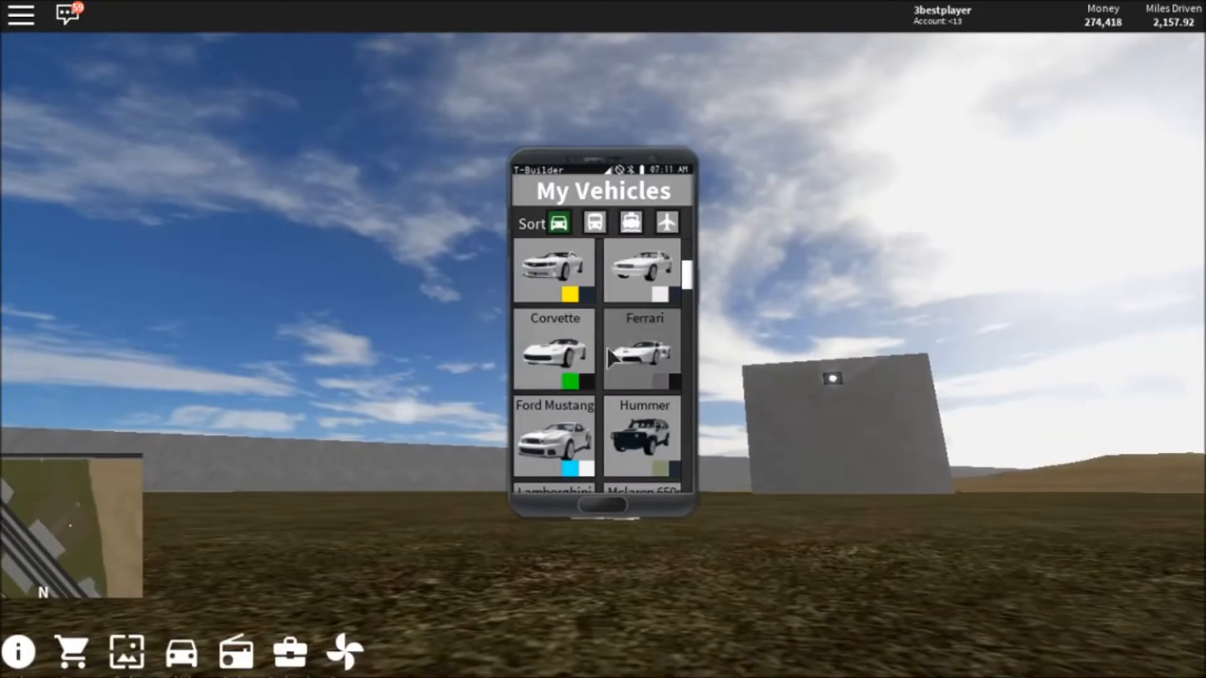
Step: Drive back into the city and bring the T-Builder phone to its home screen
left_click(643, 352)
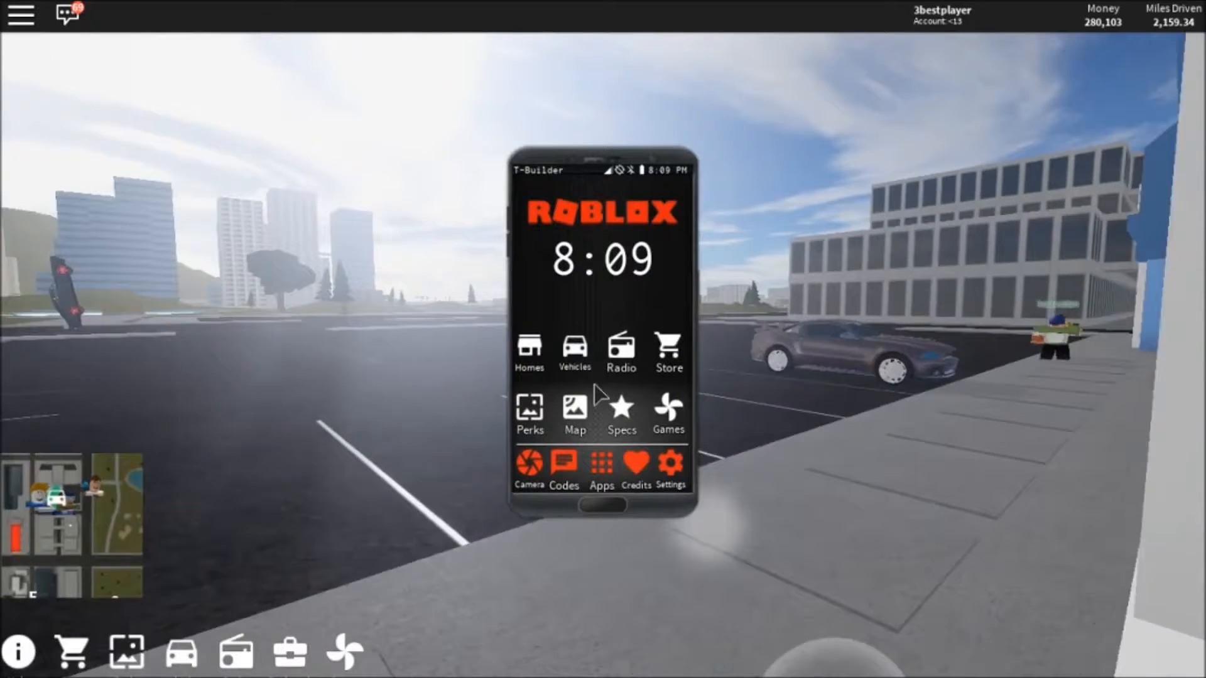
Step: Open the owned-vehicles list on the phone, then the Roblox menu's Players tab
left_click(573, 350)
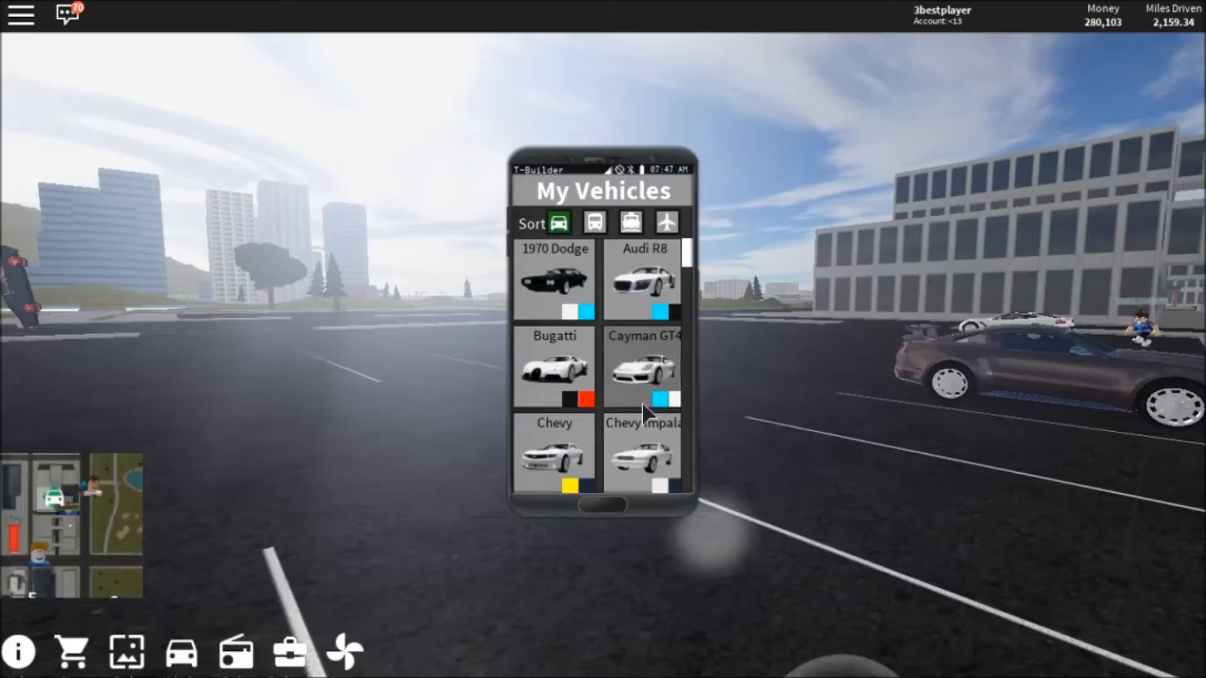
left_click(643, 369)
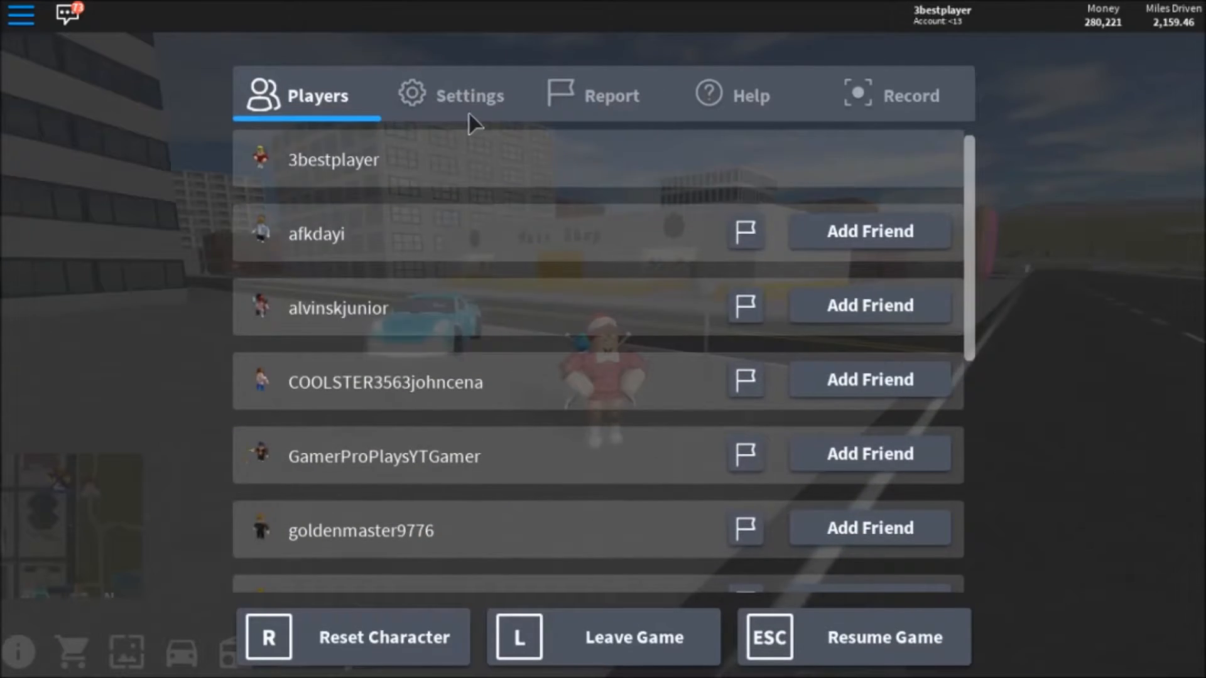
Step: View the Settings tab, then resume the game to the phone's vehicle list
left_click(452, 94)
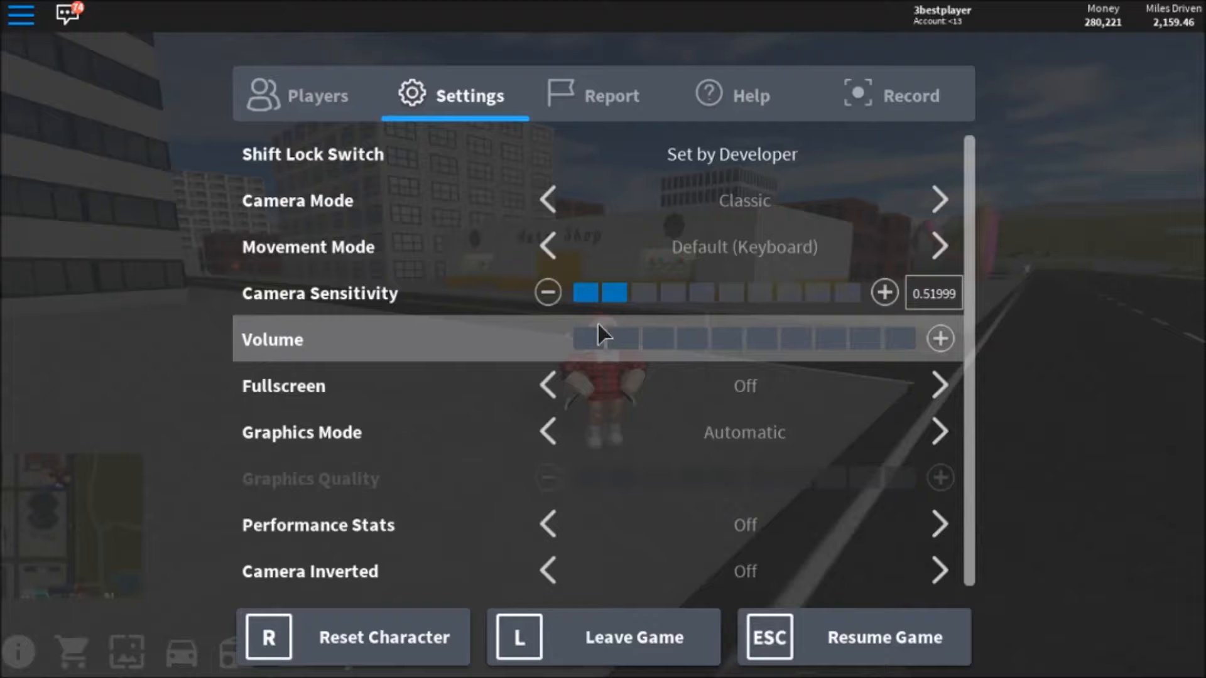
left_click(657, 339)
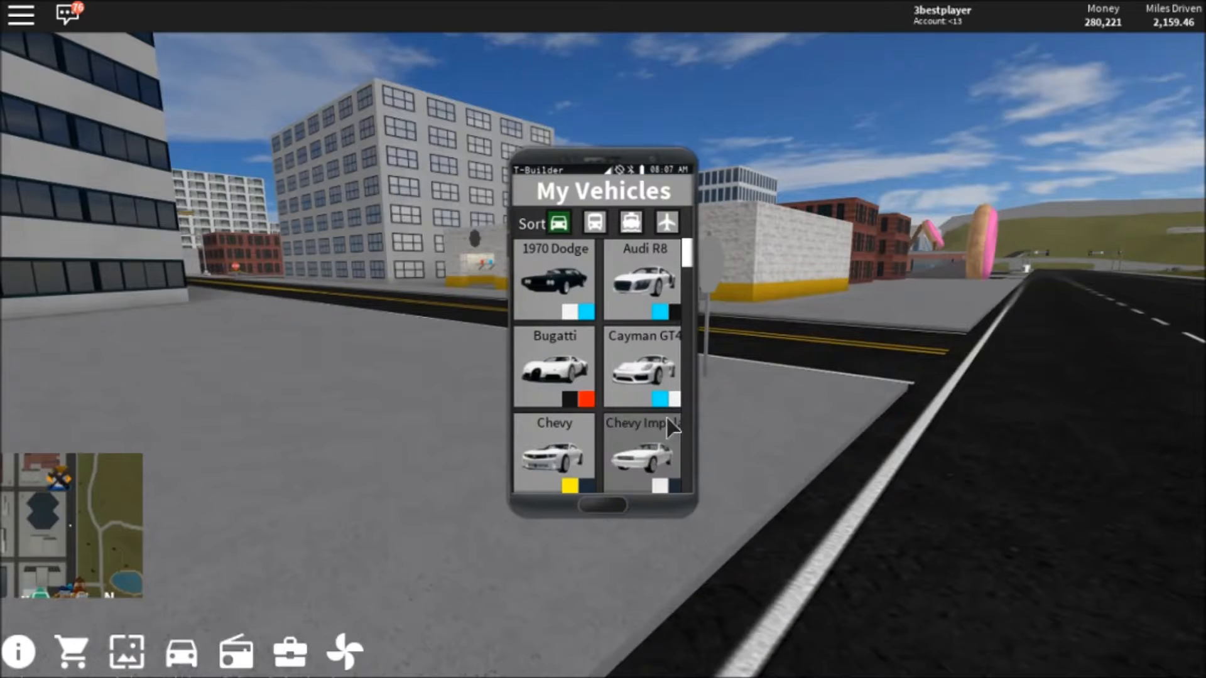
Step: Scroll My Vehicles, spawn the grey Ferrari, and drive it across the grass to 21 MPH
scroll("down", 3)
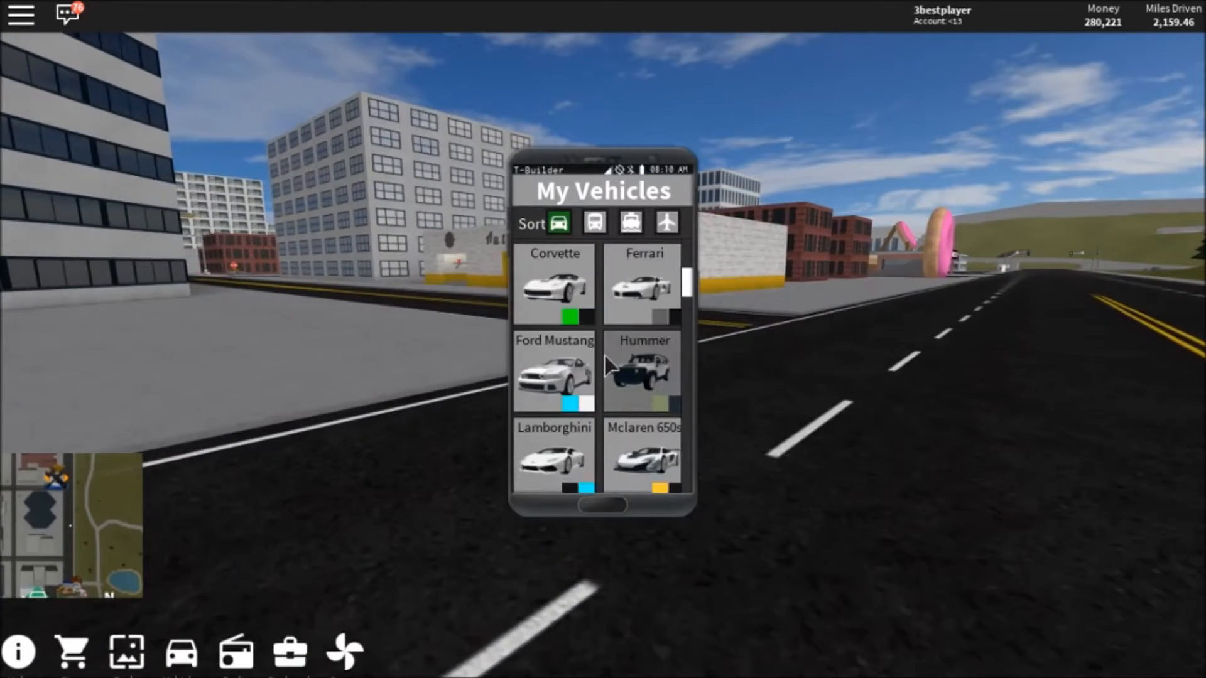
left_click(643, 288)
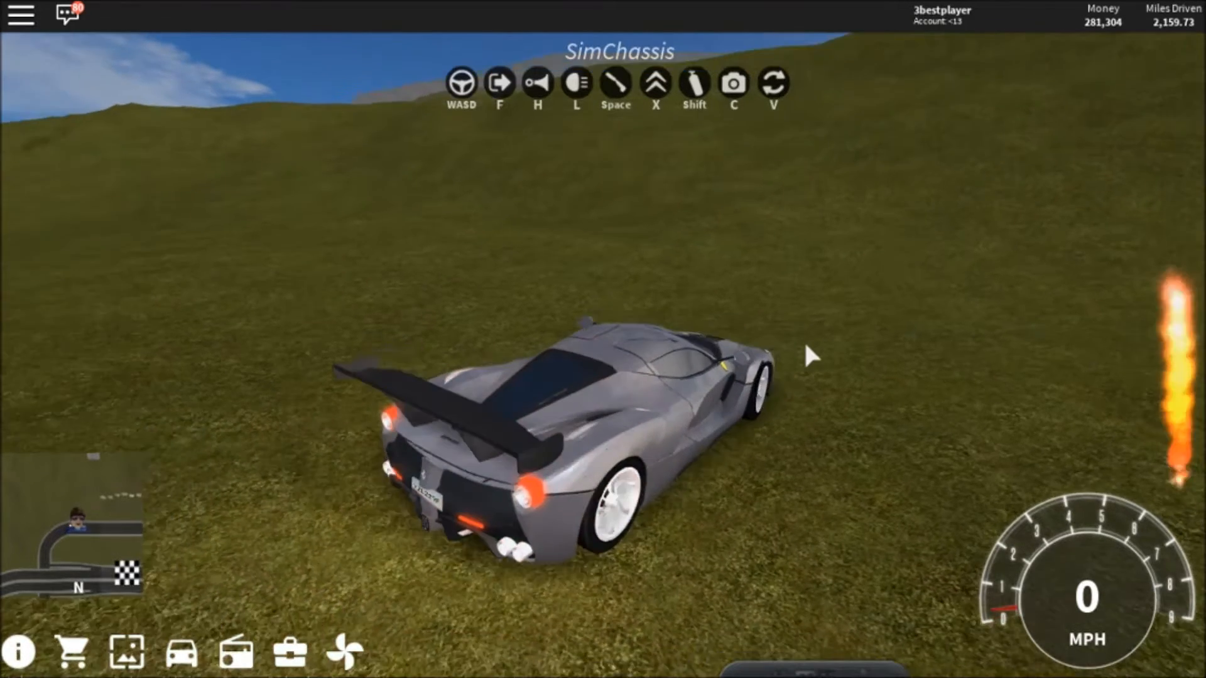
key("w")
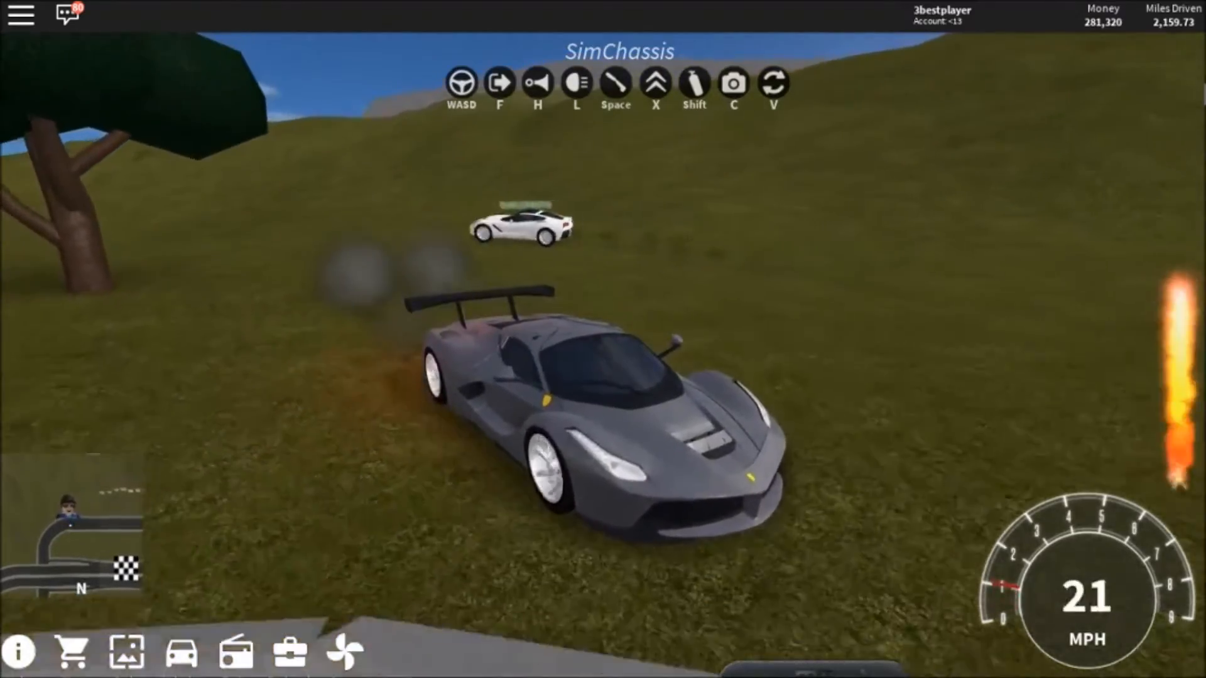